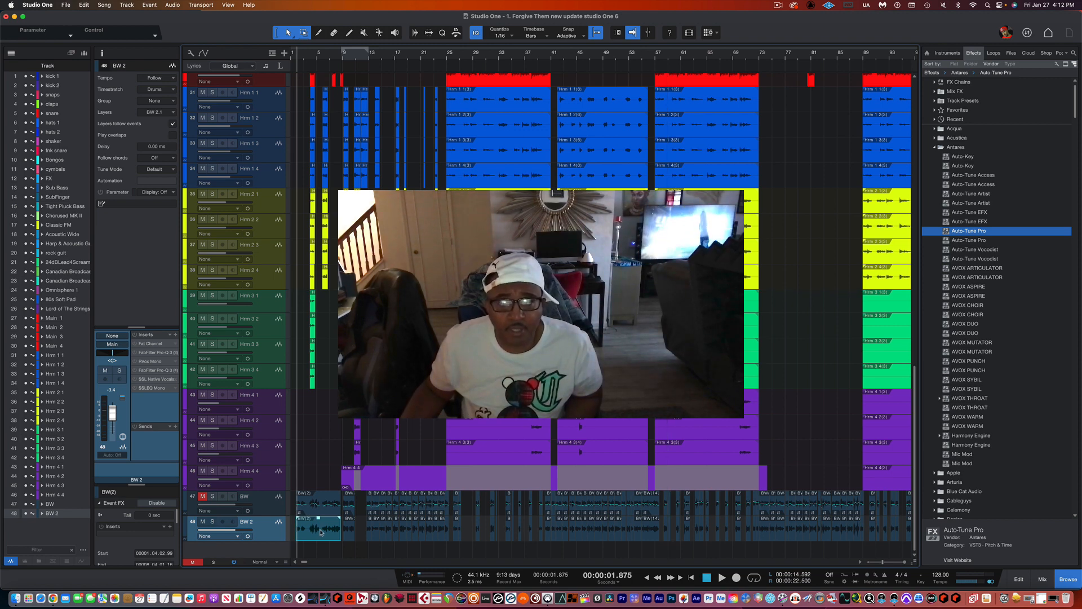
- Select the BW 2 vocal clip and expose its Event FX insert slot
right_click(319, 530)
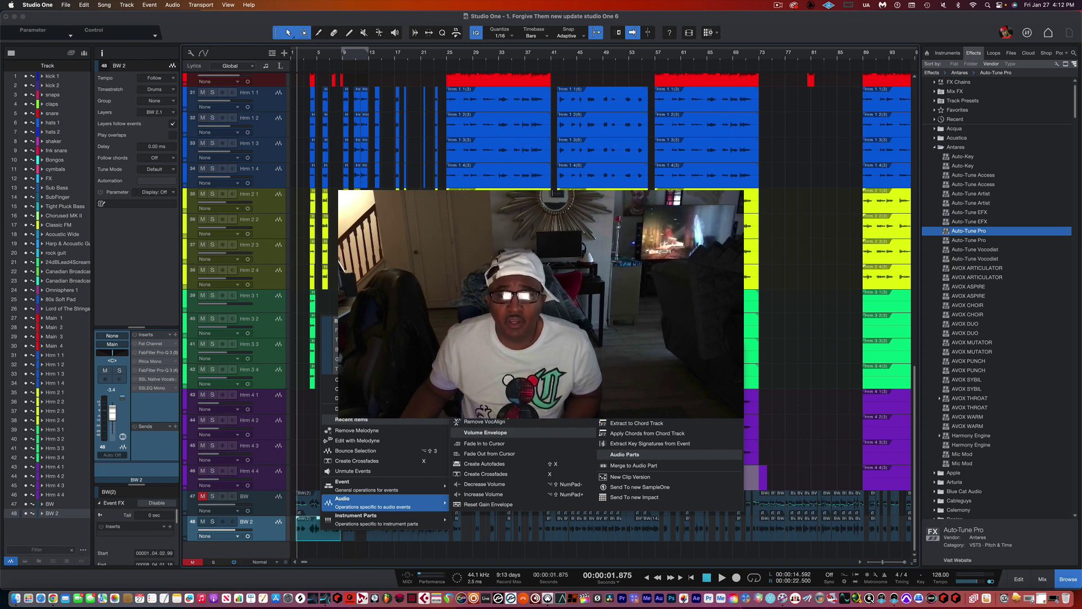
left_click(356, 441)
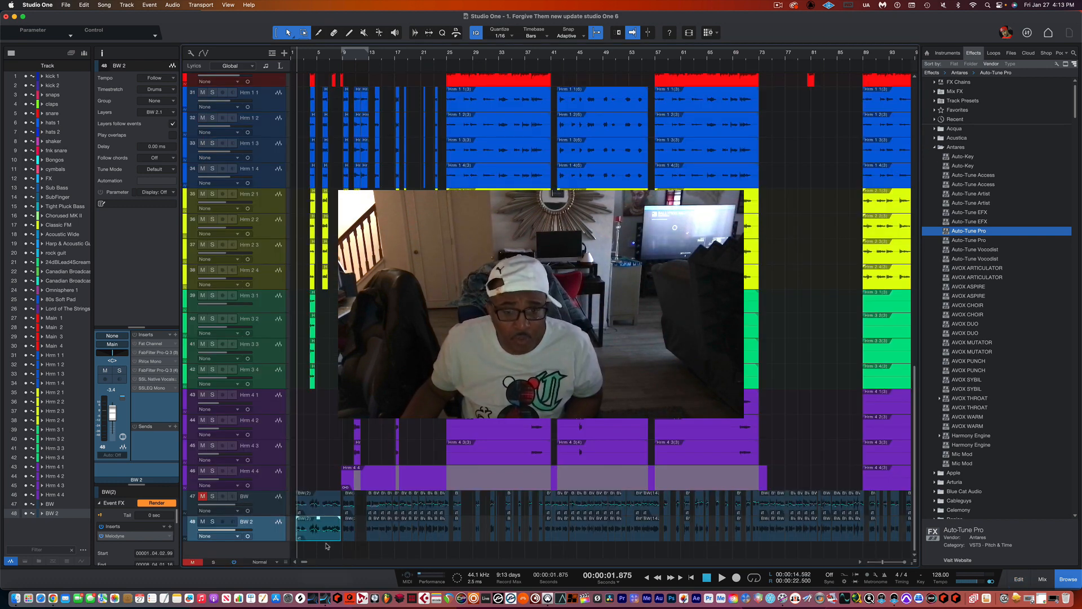
left_click(157, 503)
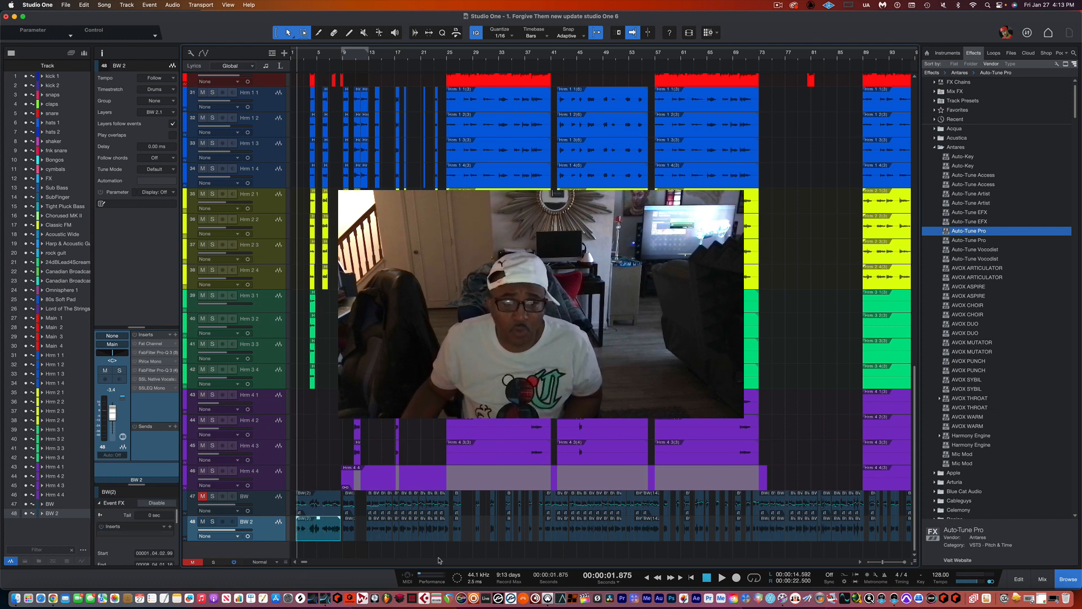
right_click(318, 527)
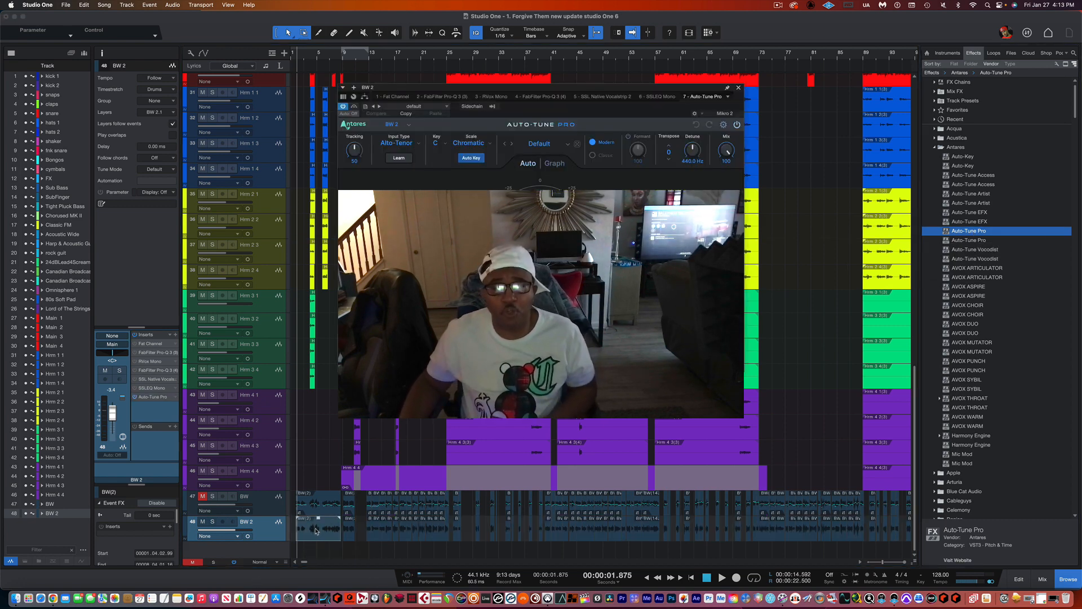
left_click(554, 163)
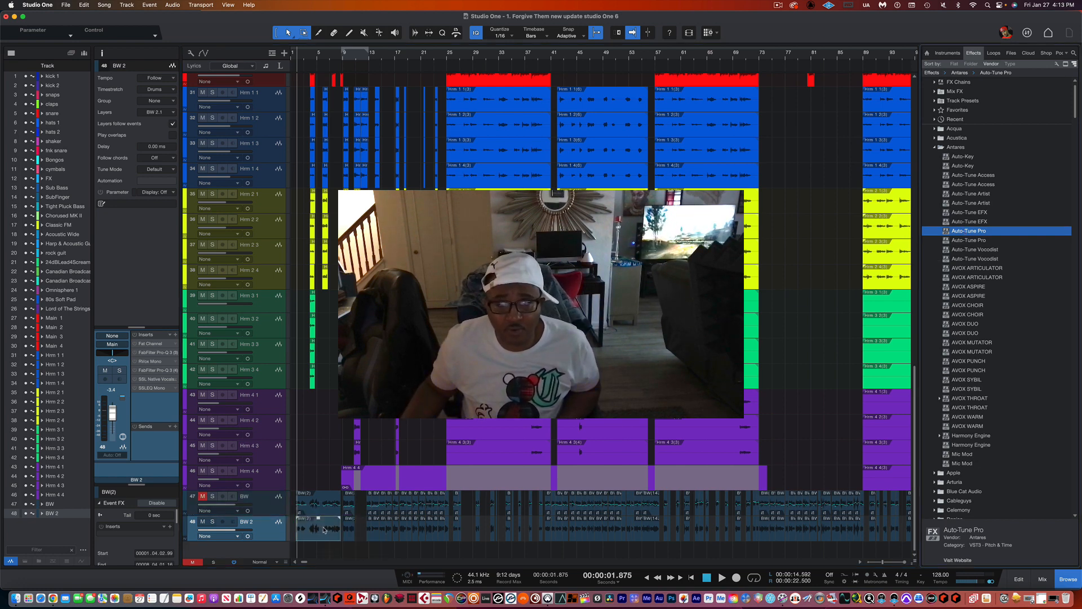
- Load Auto-Tune Pro from the Browser as the clip's event effect and switch it to Graph mode
double_click(967, 230)
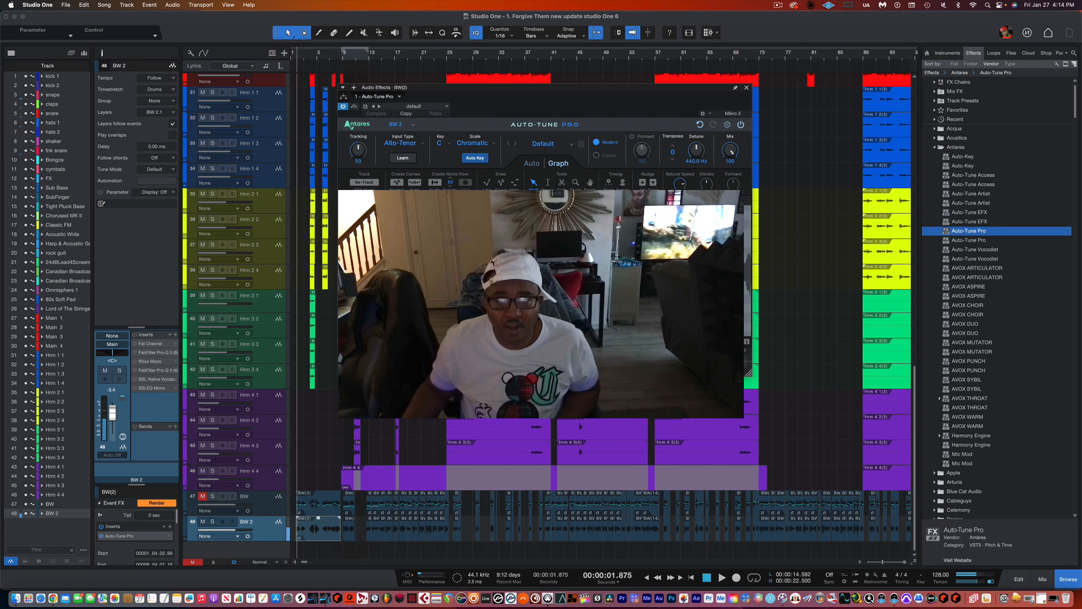
left_click(722, 578)
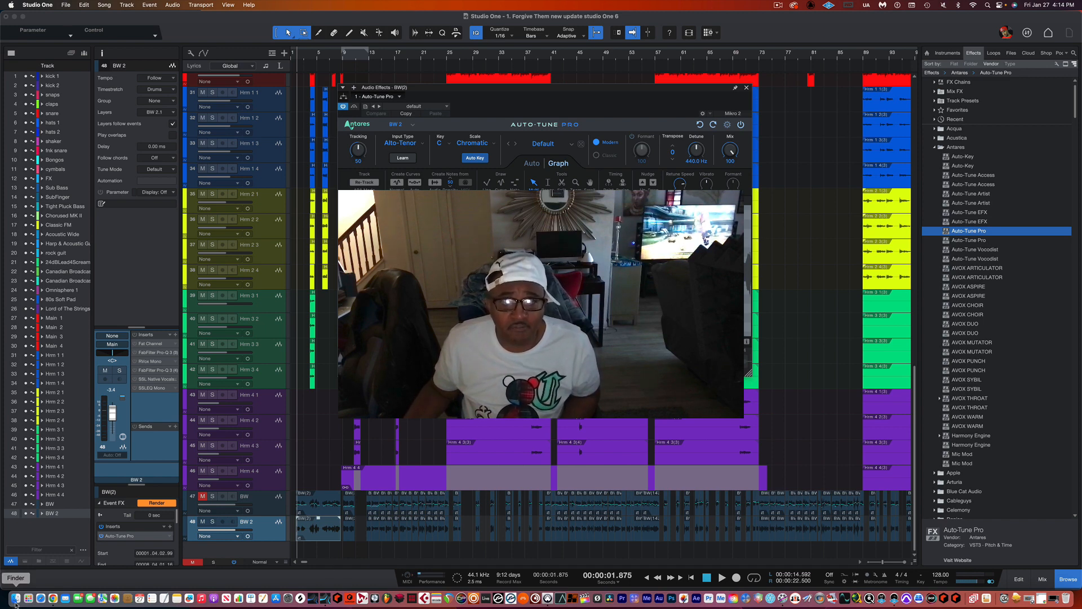
- In Finder's Applications folder, view Studio One 6's Get Info panel and close it
left_click(10, 598)
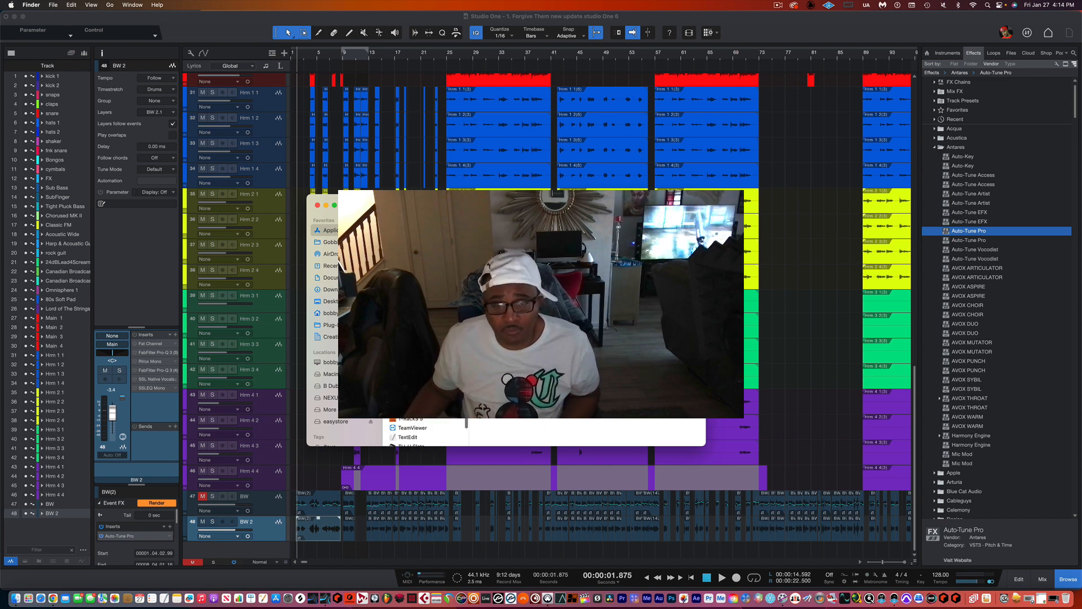
right_click(407, 428)
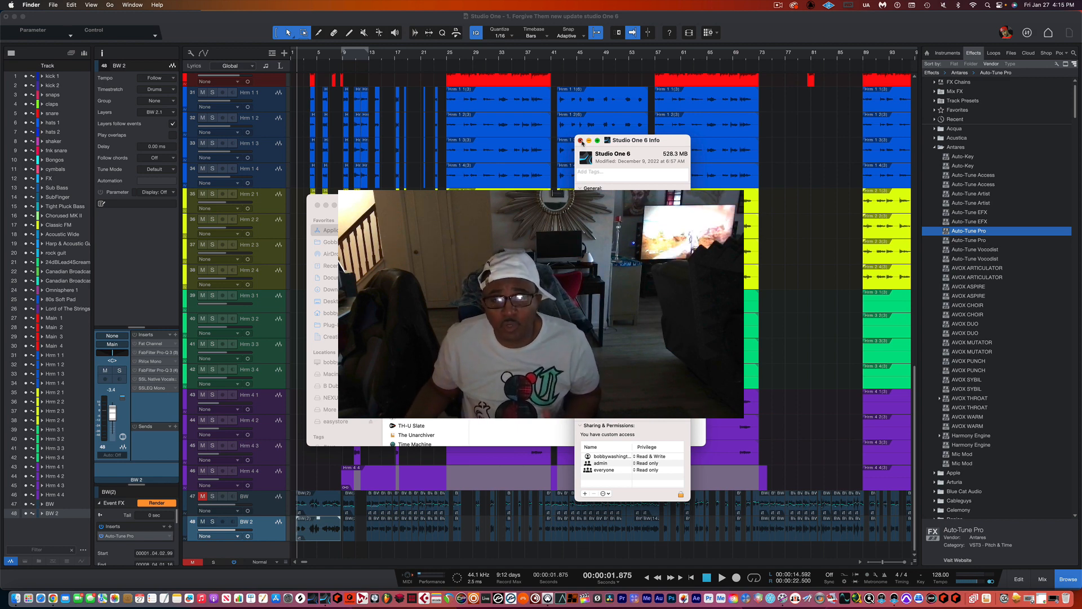
left_click(581, 140)
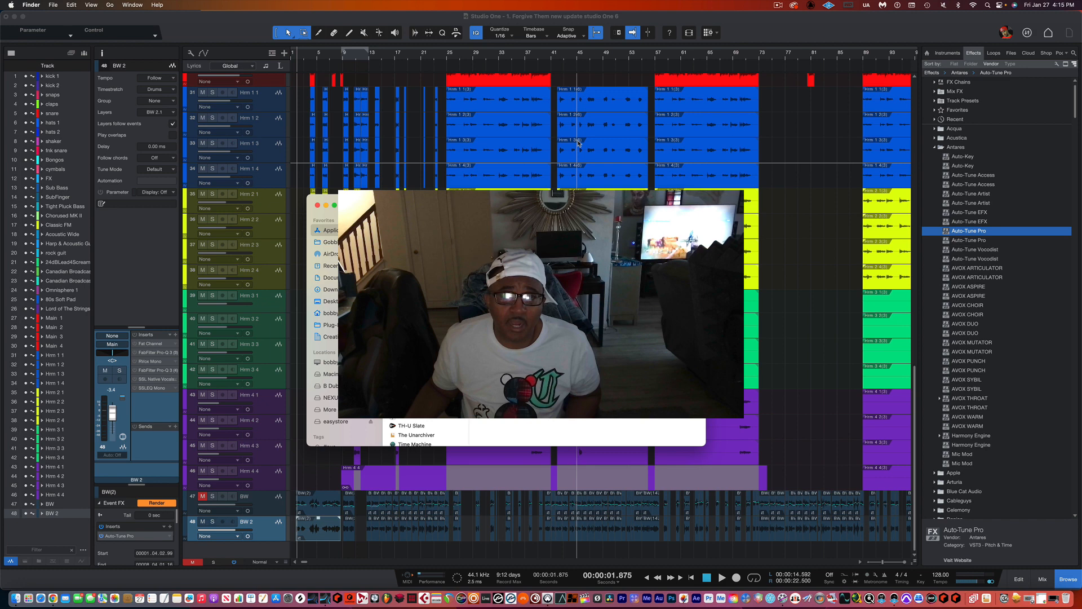